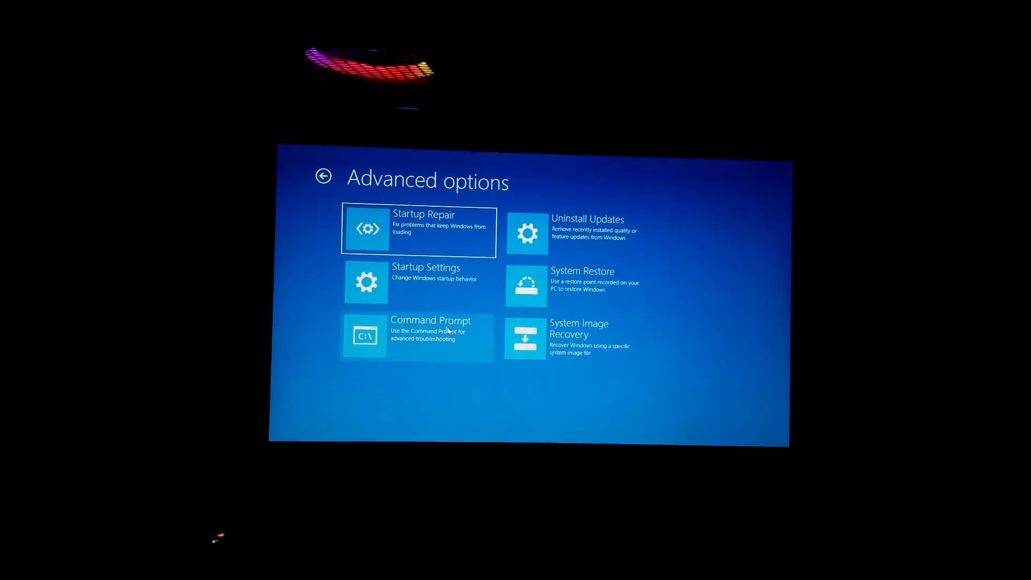
{"action": "mouse_move", "coordinate": [540, 239]}
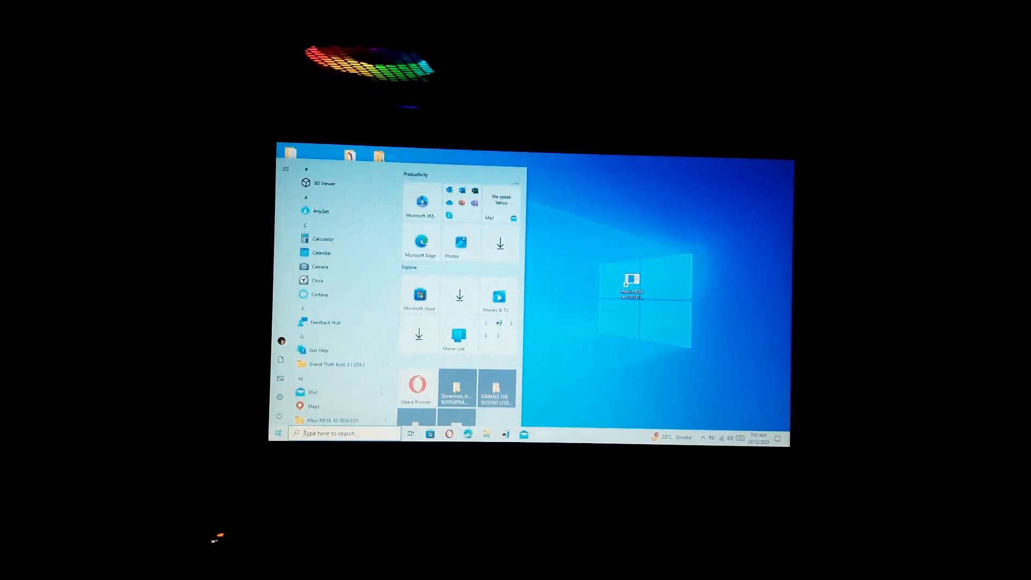
Go to Update & Security > Recovery and use Restart now under Advanced startup.
{"action": "left_click", "coordinate": [281, 396]}
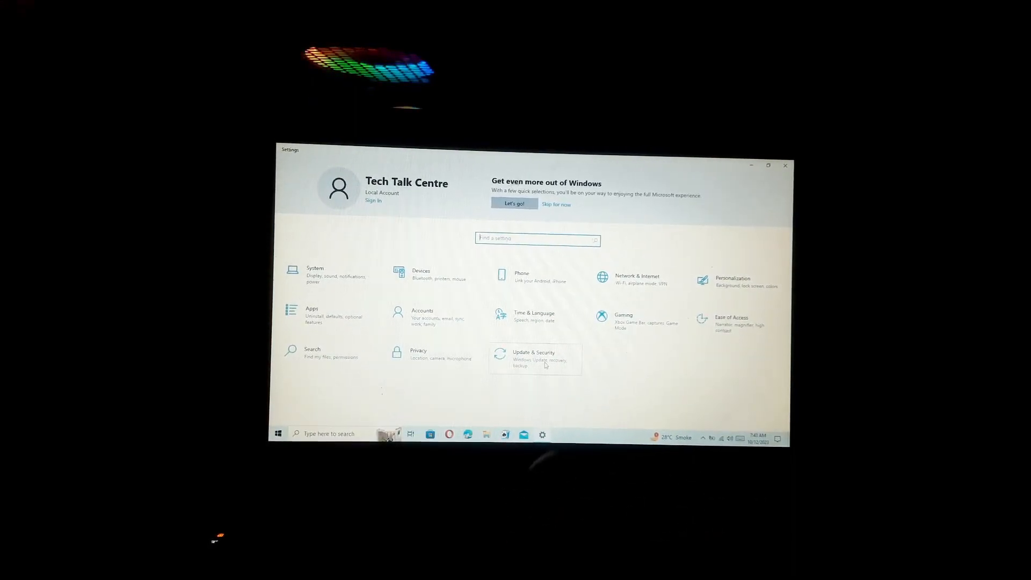
{"action": "left_click", "coordinate": [534, 358]}
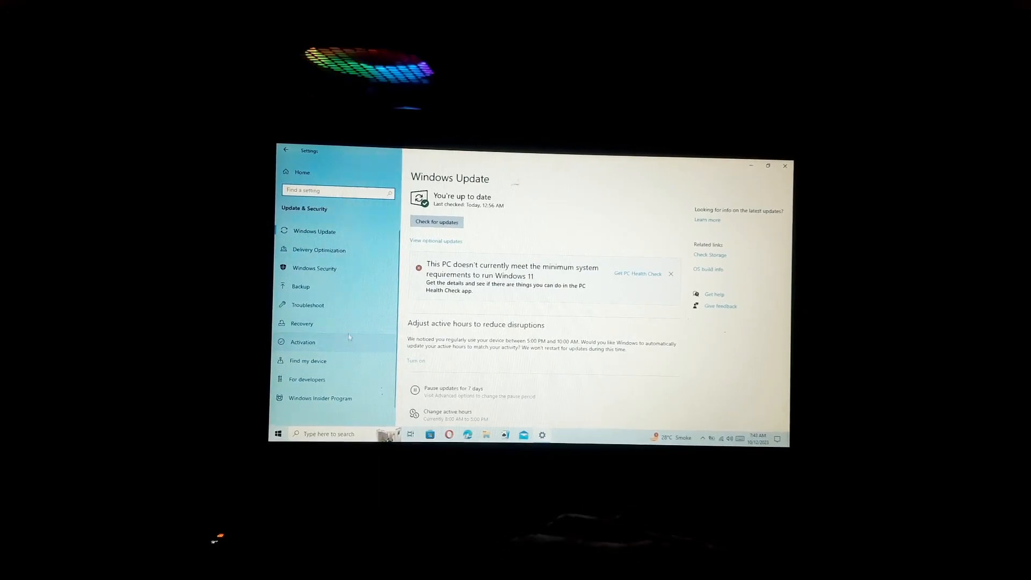
{"action": "left_click", "coordinate": [302, 323]}
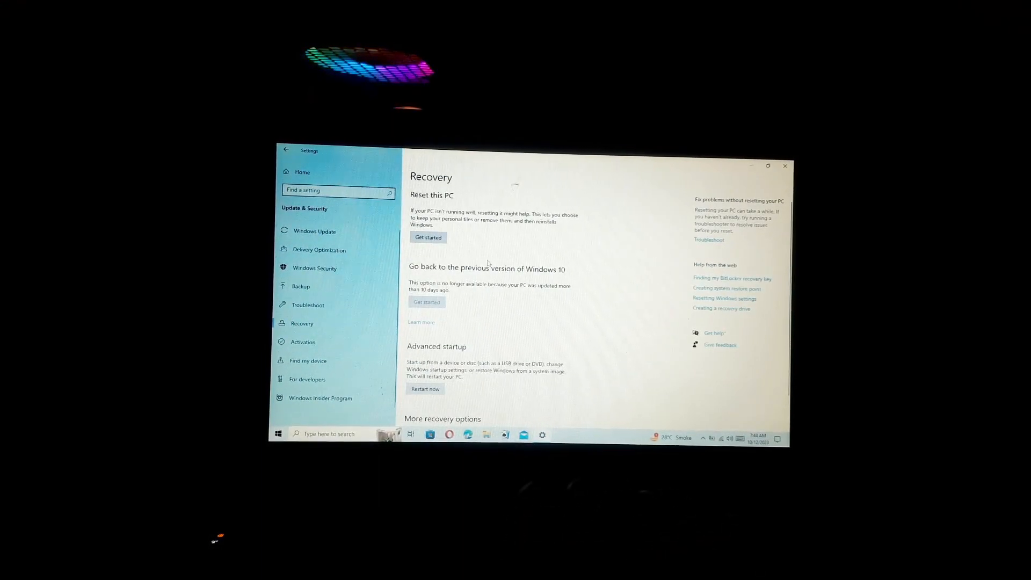
{"action": "left_click", "coordinate": [425, 389]}
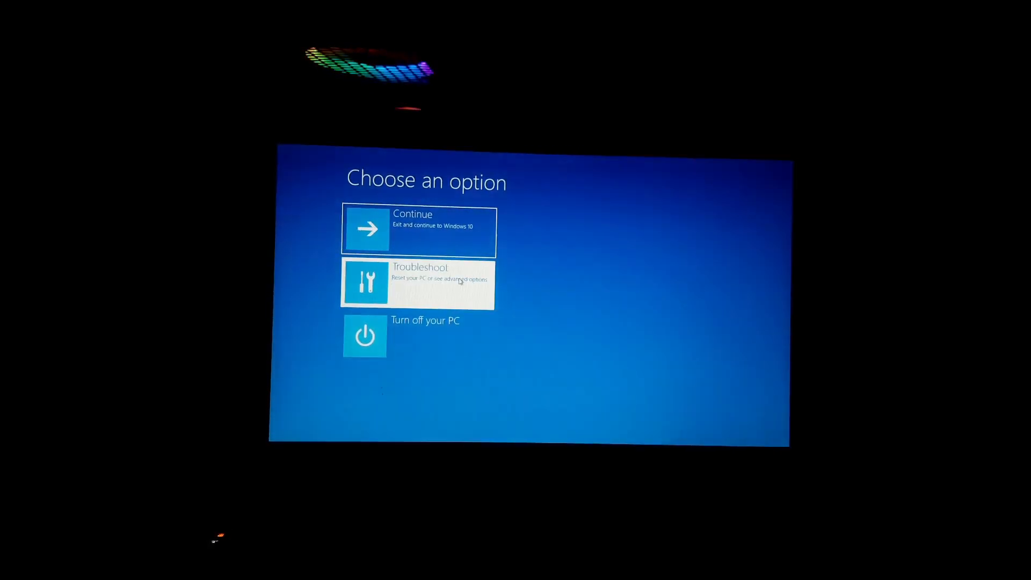
Browse Troubleshoot and Advanced options, return to Choose an option, and Continue into Windows 10.
{"action": "left_click", "coordinate": [418, 284]}
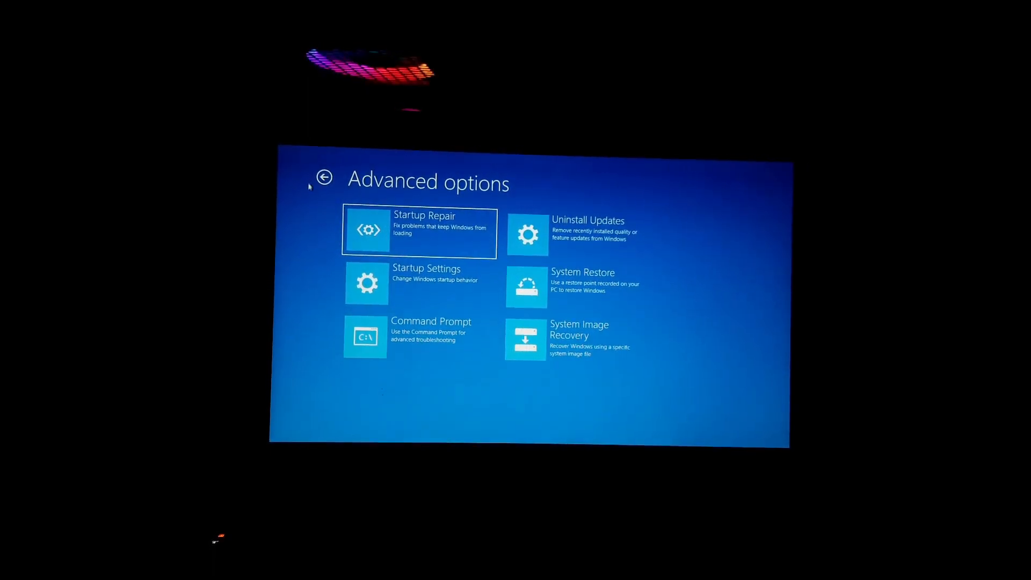
{"action": "left_click", "coordinate": [323, 177]}
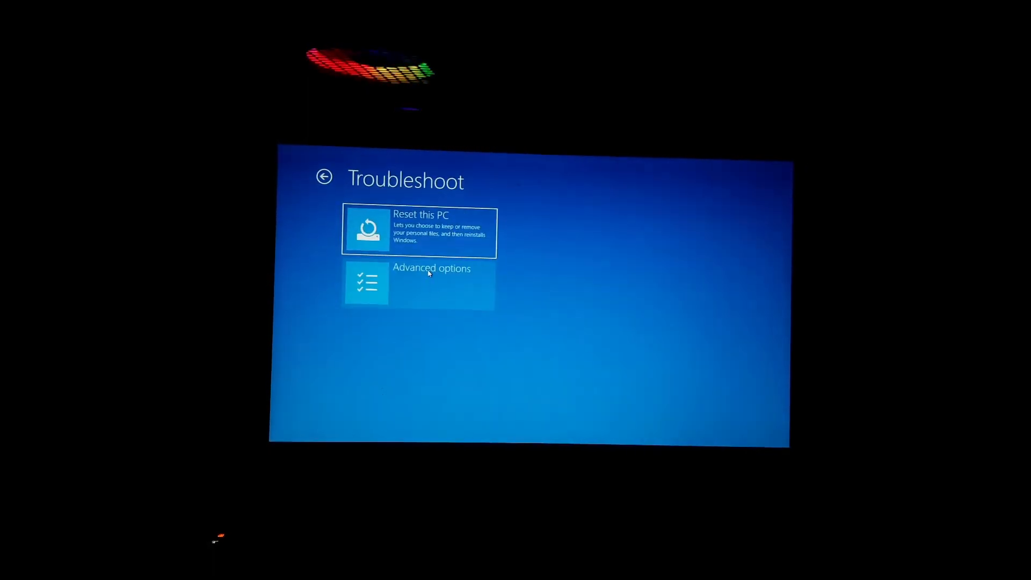
{"action": "left_click", "coordinate": [418, 282]}
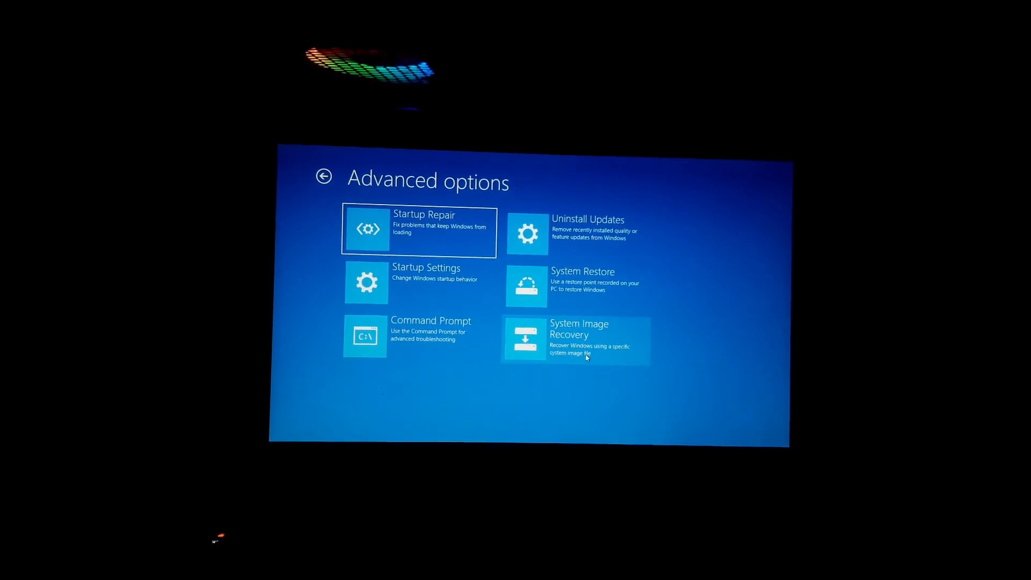
{"action": "mouse_move", "coordinate": [353, 224]}
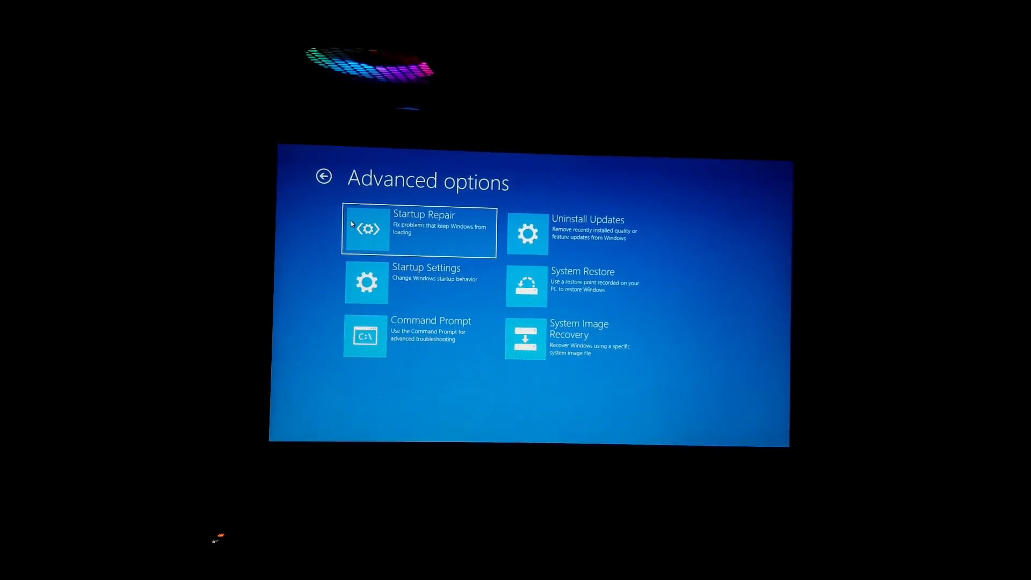
{"action": "left_click", "coordinate": [324, 177]}
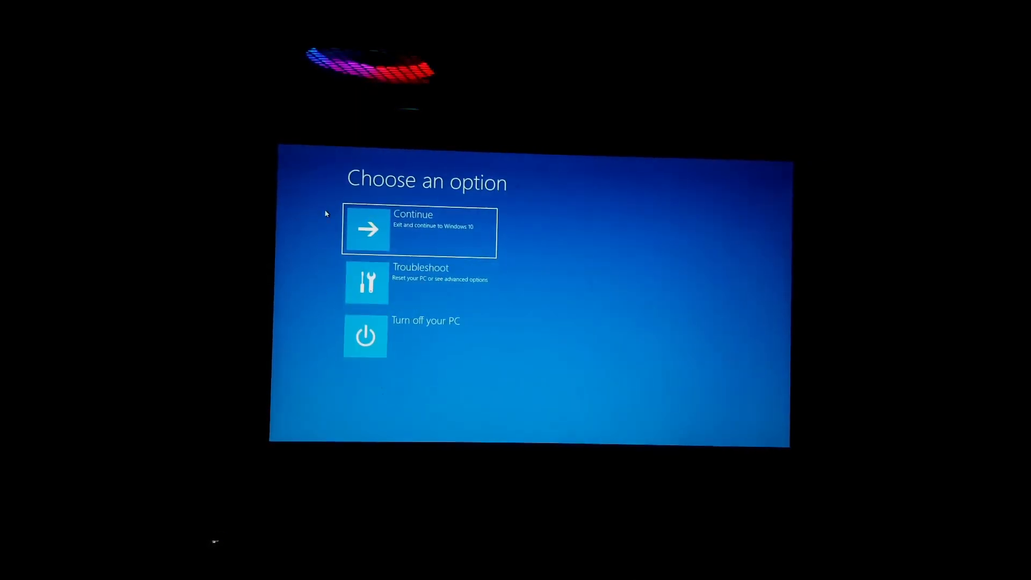
{"action": "left_click", "coordinate": [419, 232]}
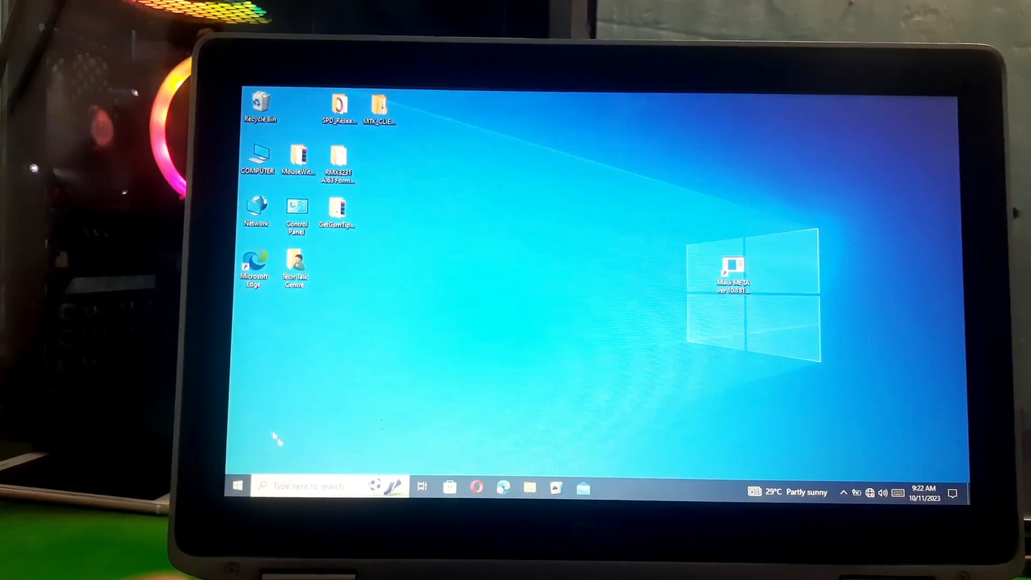
From the Start power menu, Shift+Restart the PC into the recovery menu.
{"action": "left_click", "coordinate": [236, 486]}
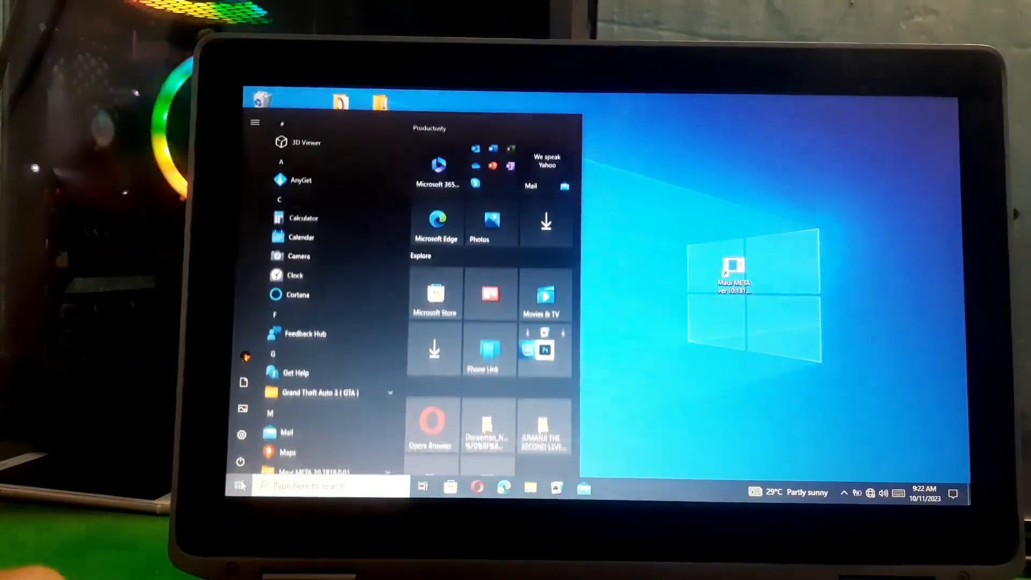
{"action": "left_click", "coordinate": [254, 121]}
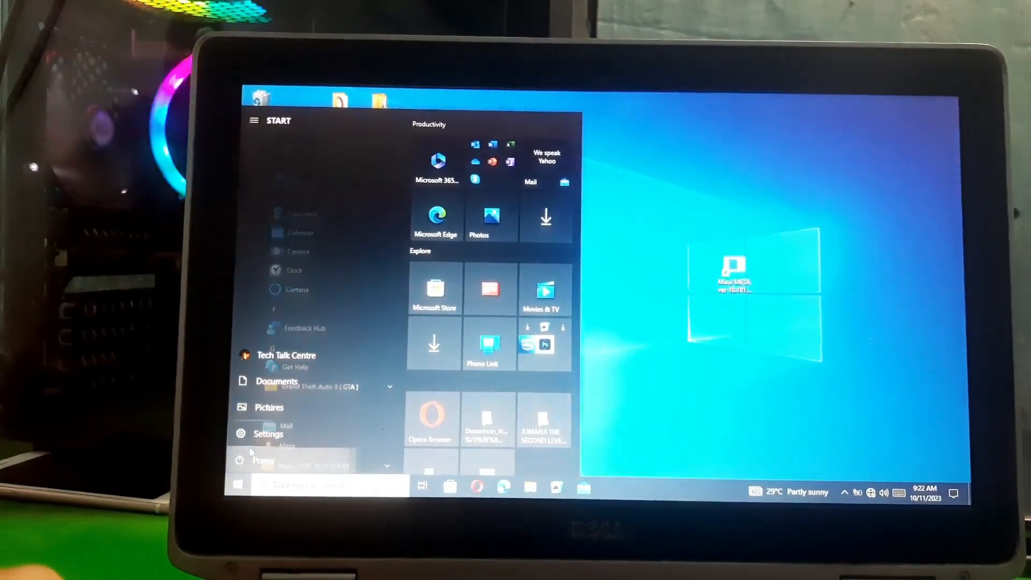
{"action": "left_click", "coordinate": [263, 460]}
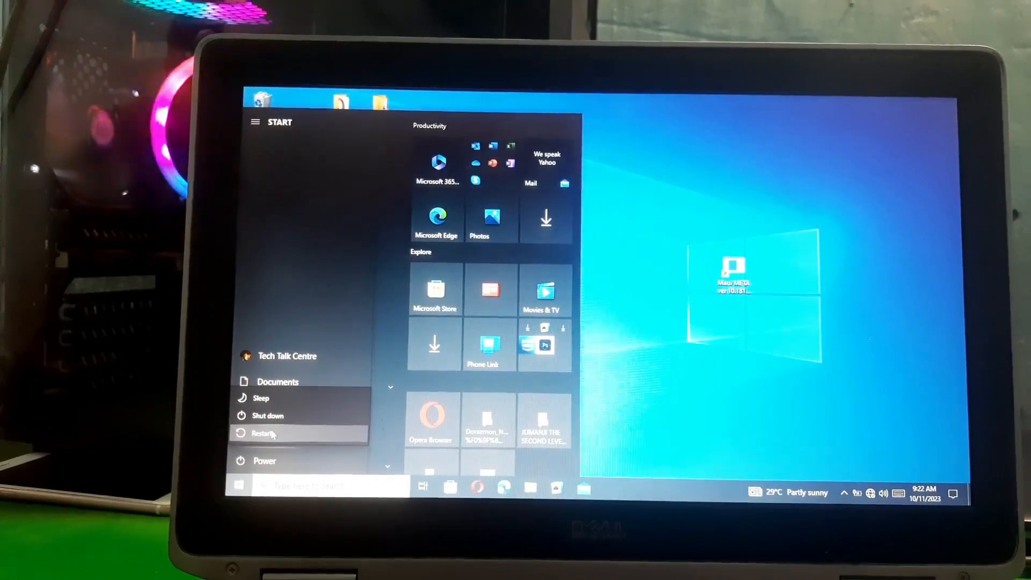
{"action": "left_click", "coordinate": [262, 433]}
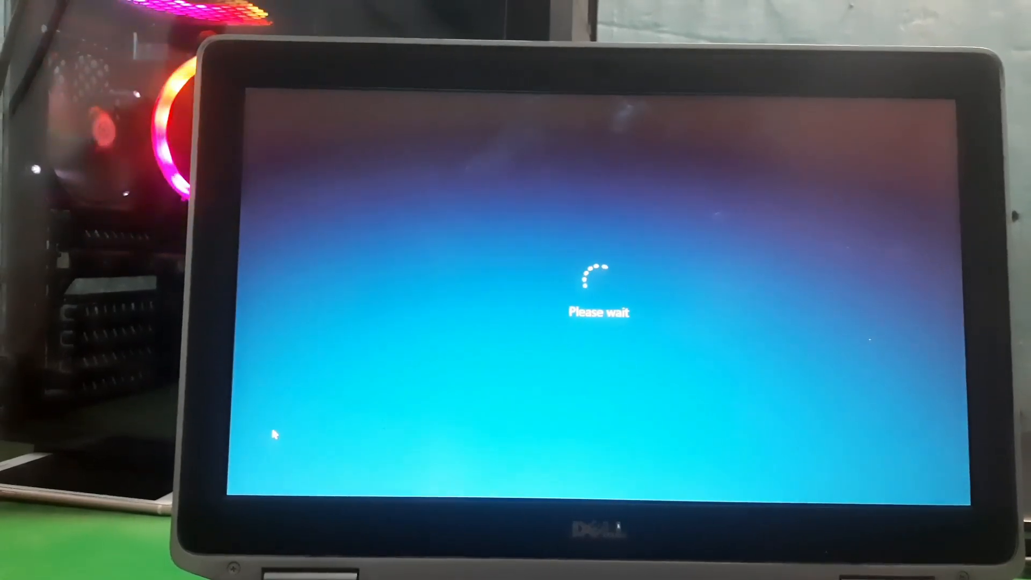